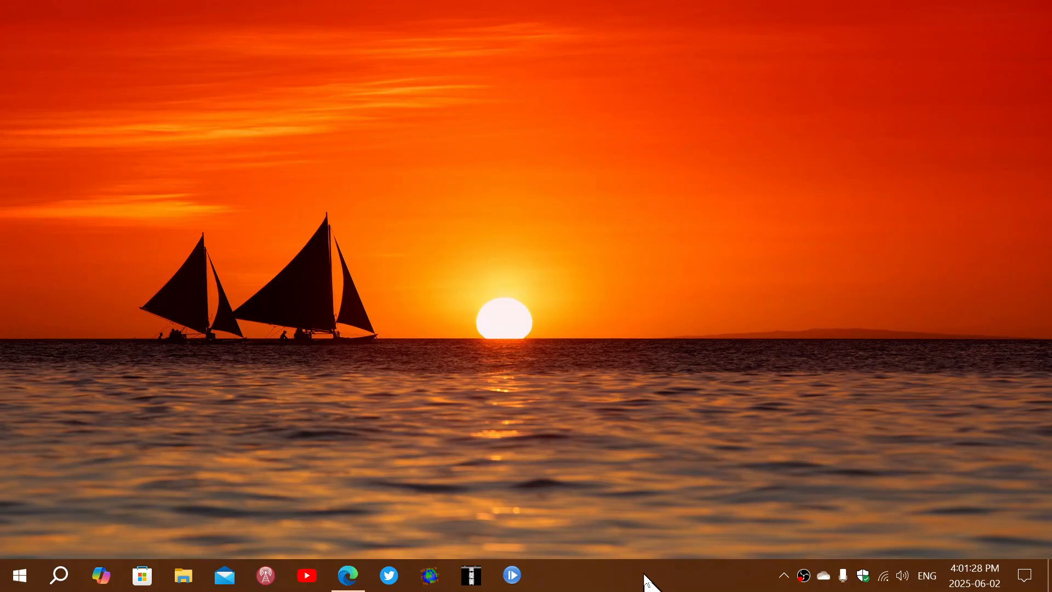
pyautogui.moveTo(61, 530)
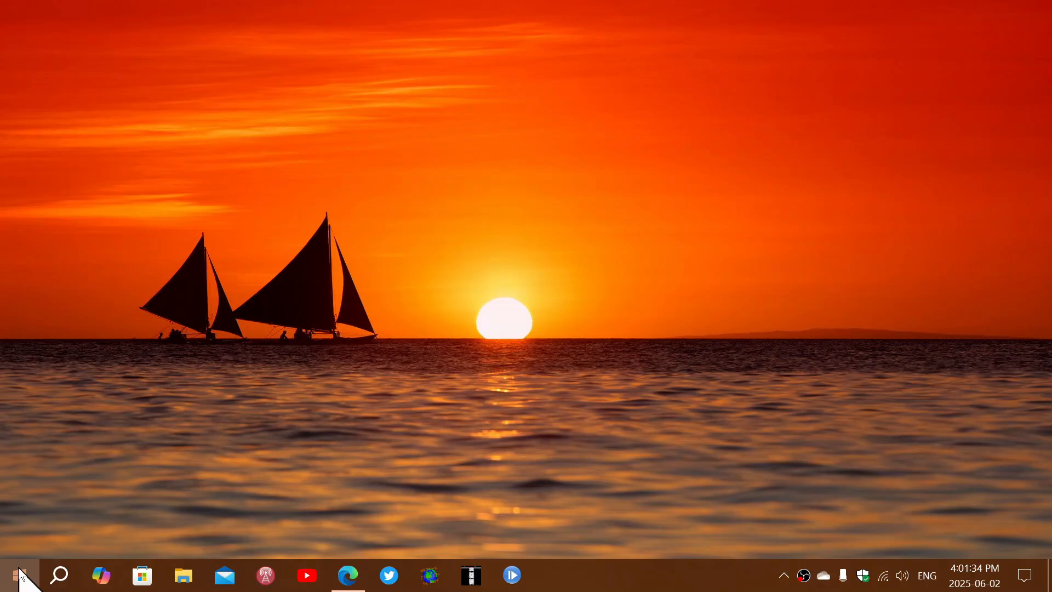
# - Launch Microsoft Edge from the taskbar, landing on Microsoft's Download Windows 10 page
pyautogui.click(20, 575)
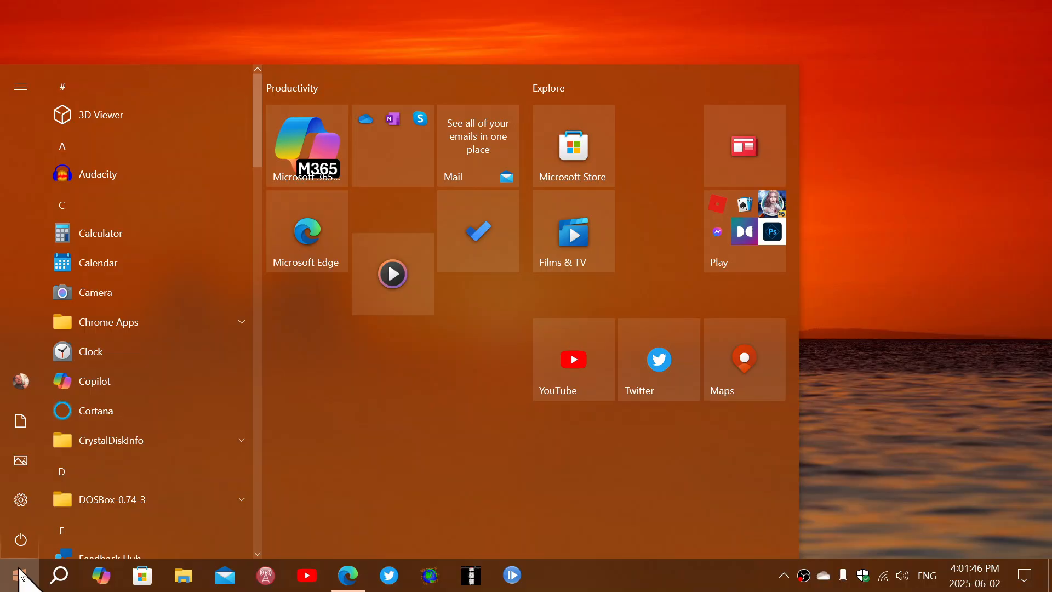
pyautogui.moveTo(814, 484)
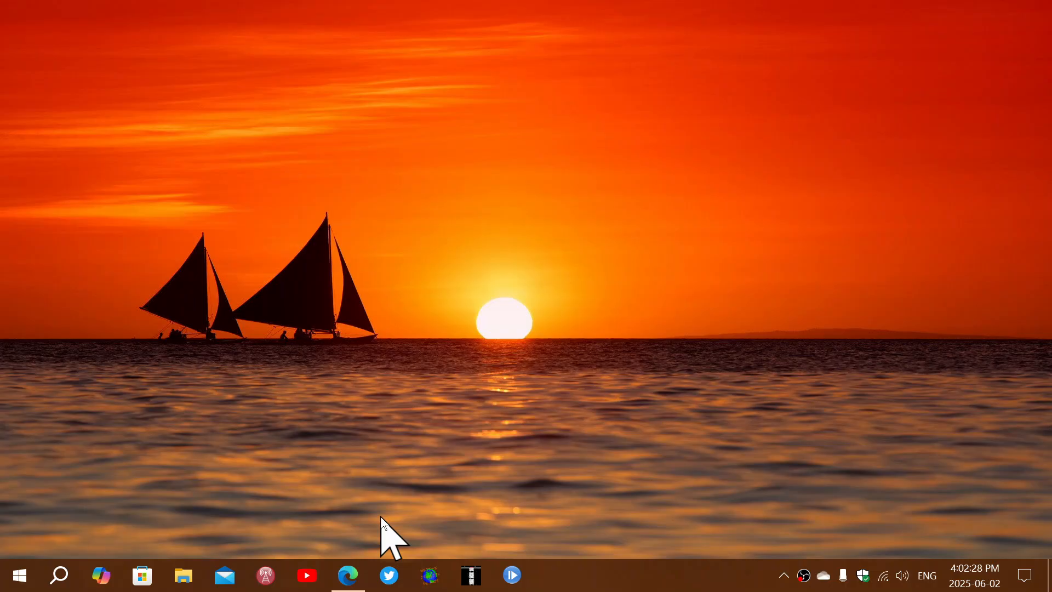
pyautogui.click(347, 575)
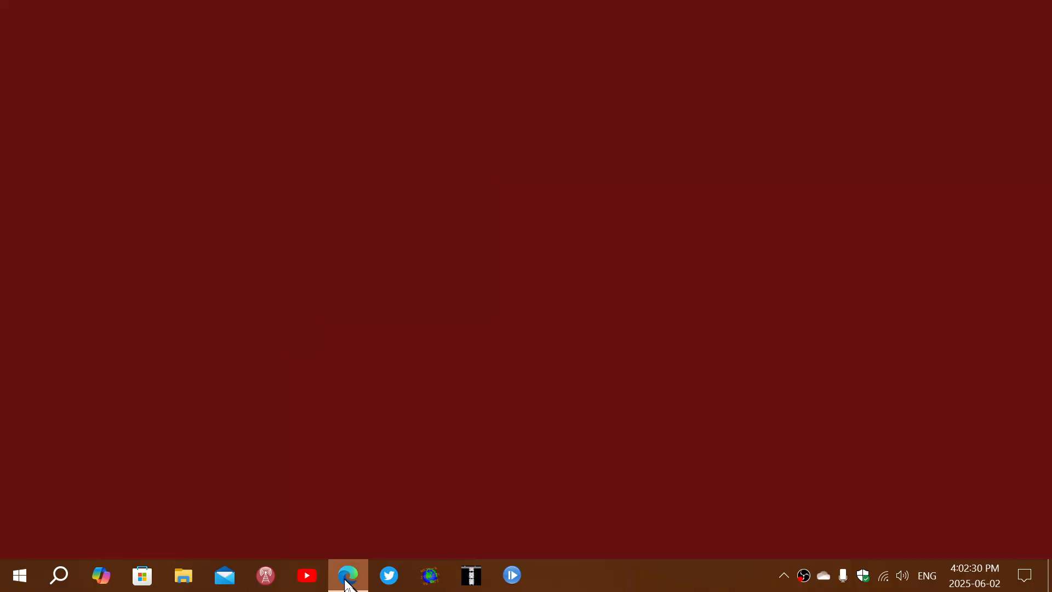
pyautogui.click(348, 575)
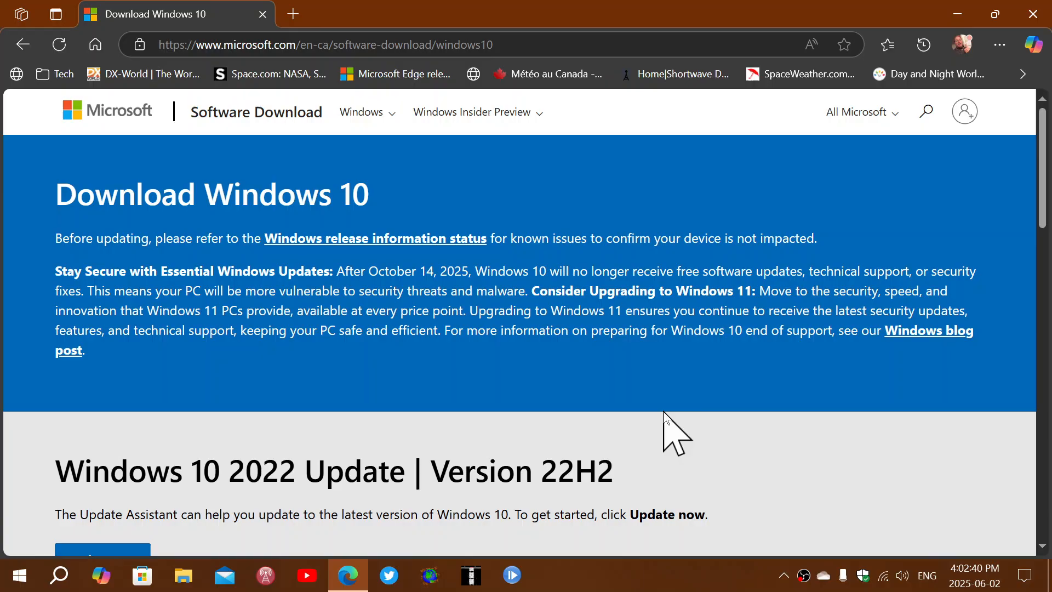
pyautogui.moveTo(812, 433)
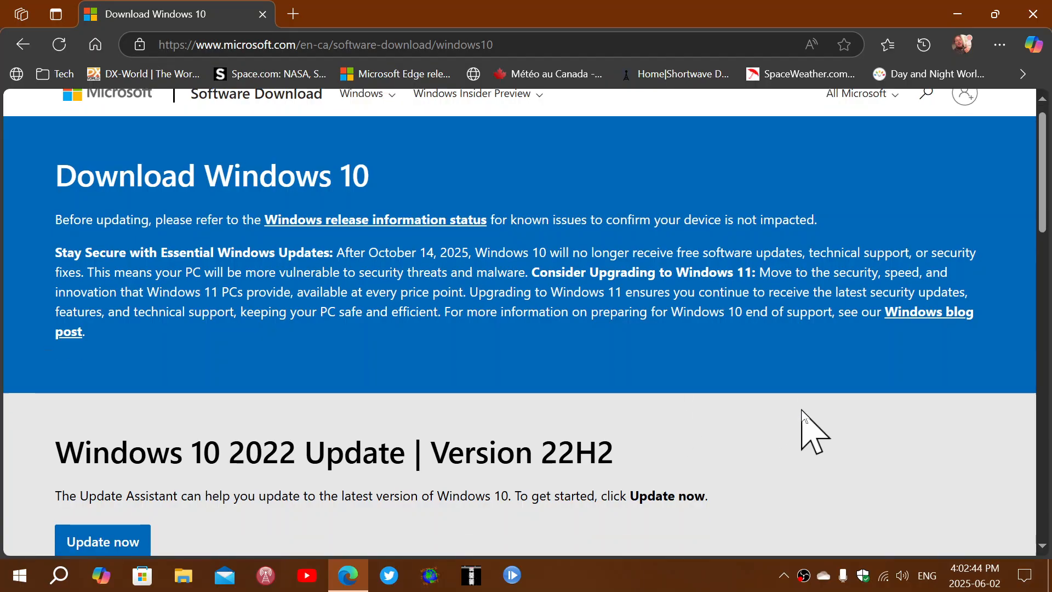
pyautogui.scroll(-3)
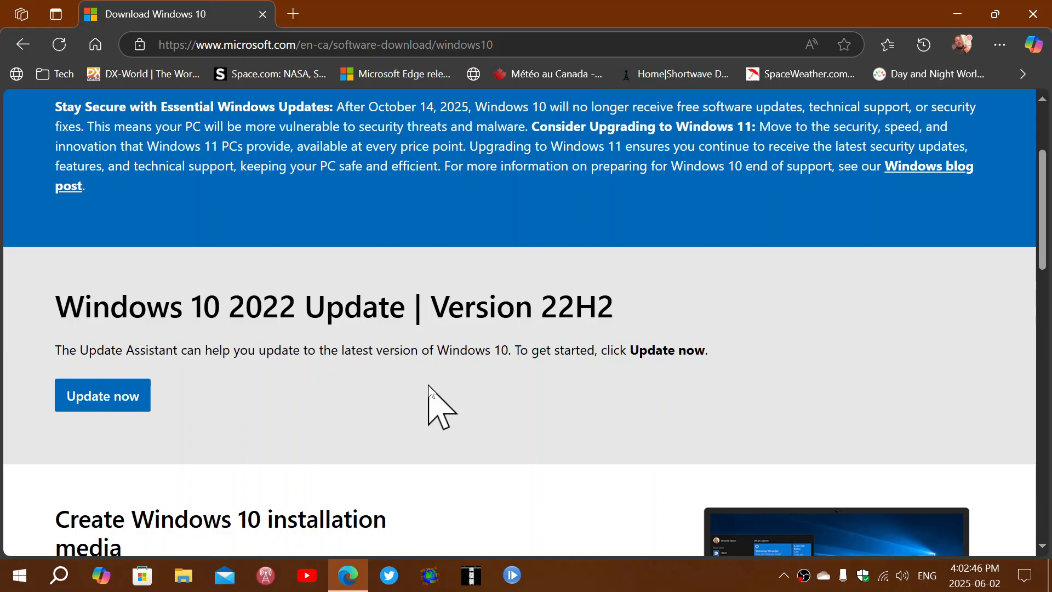
# - Scroll down to the Create Windows 10 installation media section with its Download Now button
pyautogui.scroll(-3)
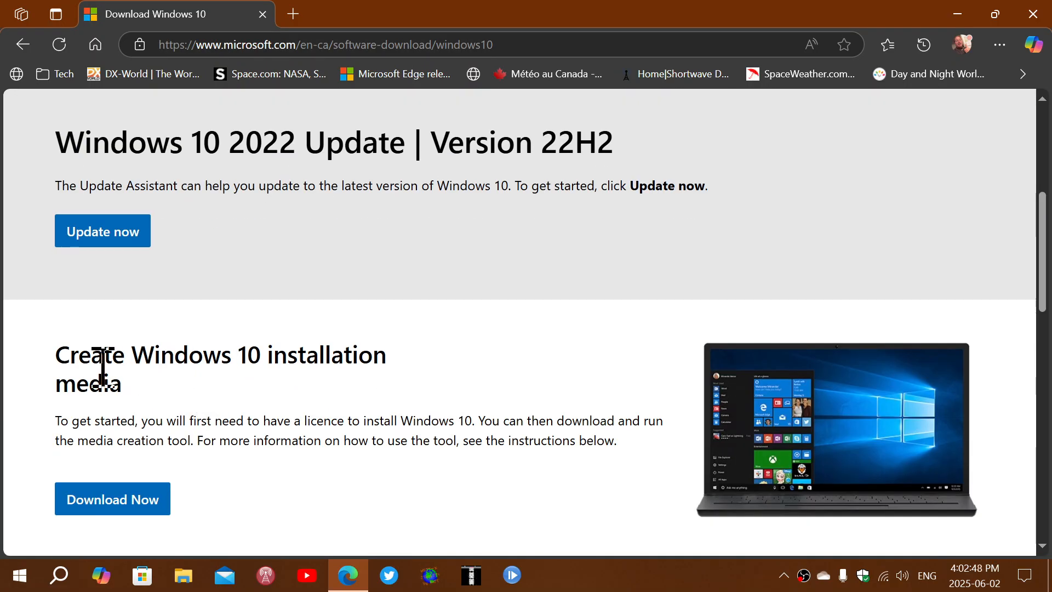
pyautogui.moveTo(74, 474)
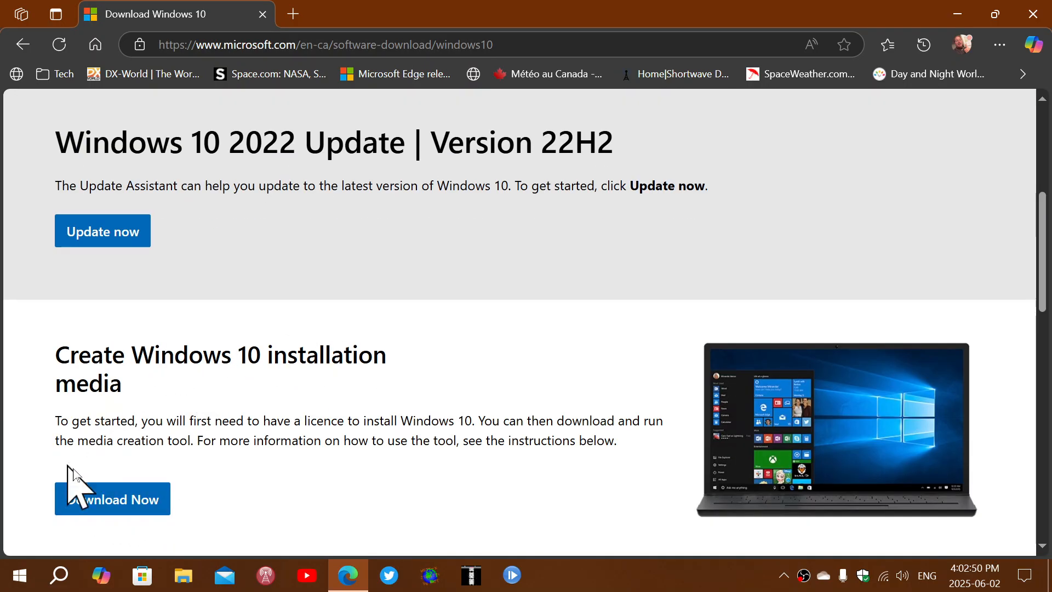
pyautogui.moveTo(543, 417)
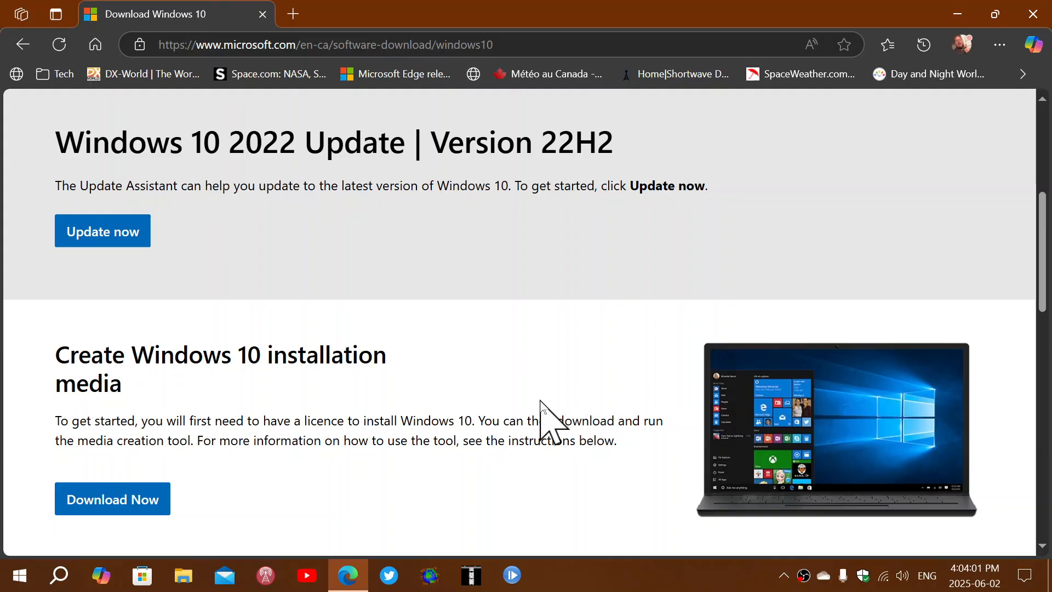
# - Scroll back up to the Download Windows 10 heading at the top of the page
pyautogui.scroll(3)
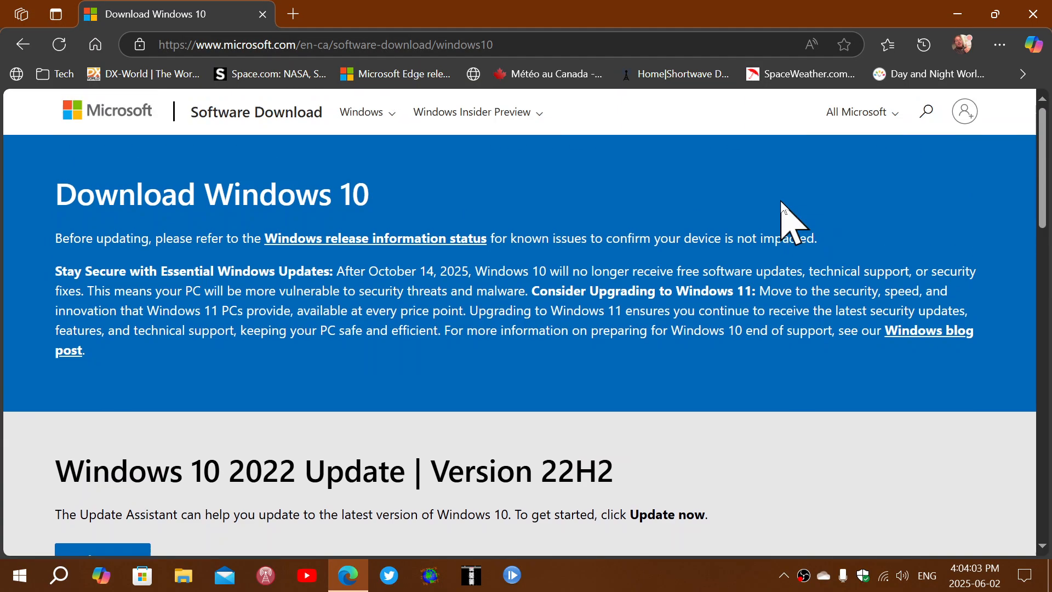
pyautogui.moveTo(531, 237)
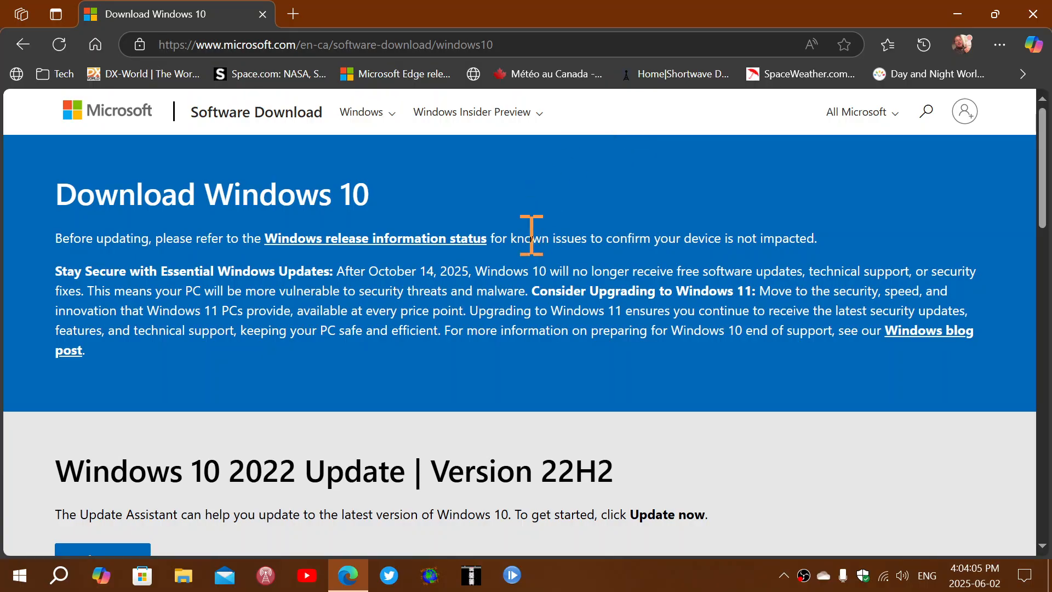